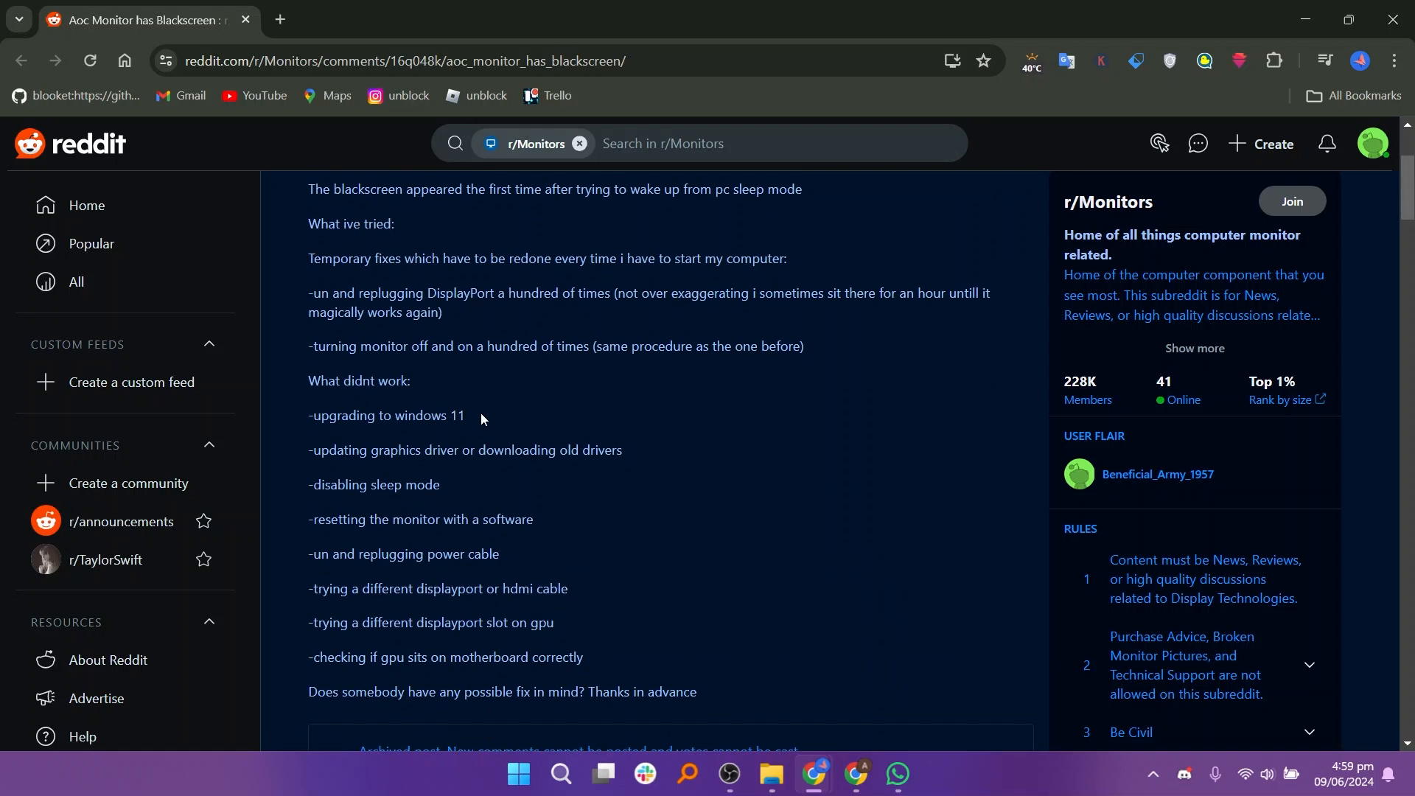
pyautogui.moveTo(424, 473)
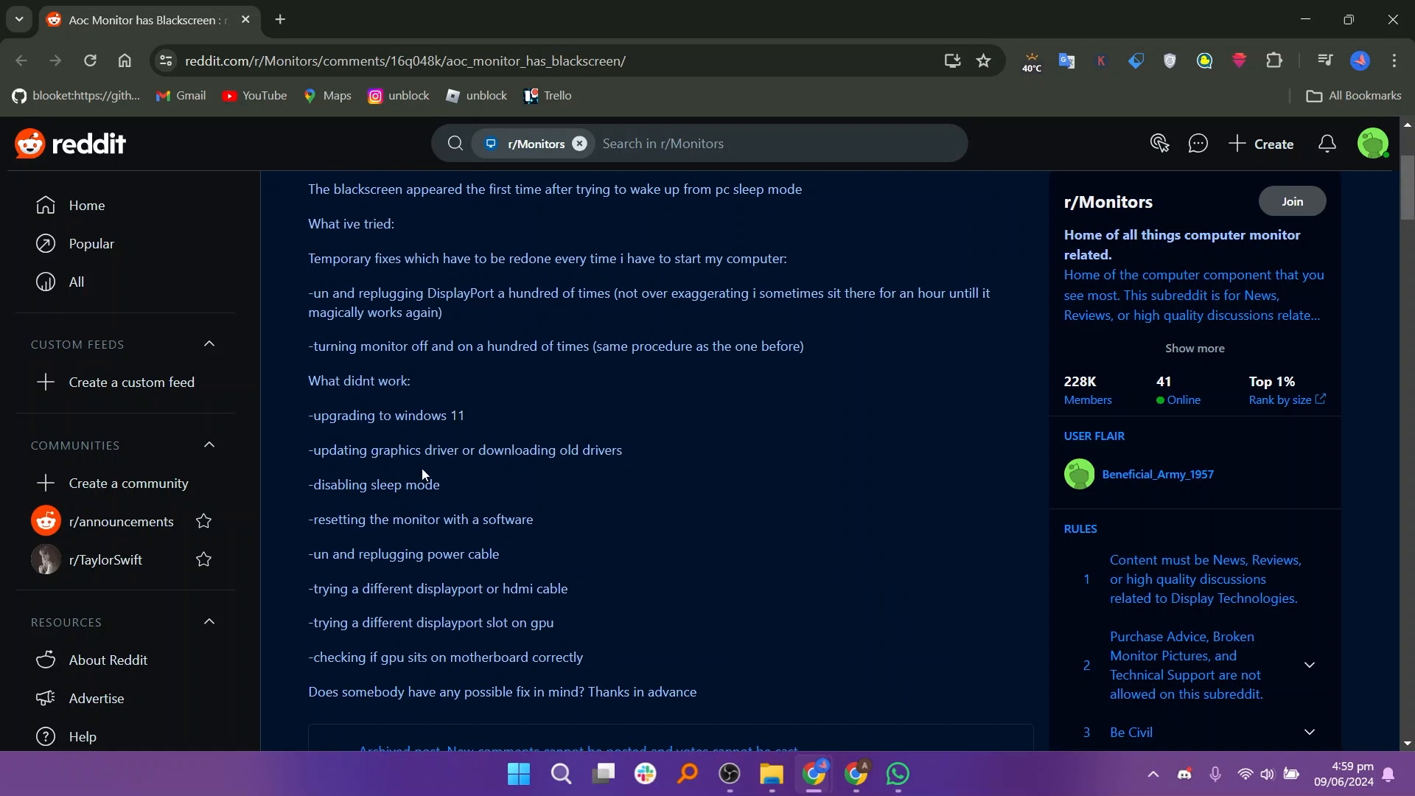
pyautogui.moveTo(455, 473)
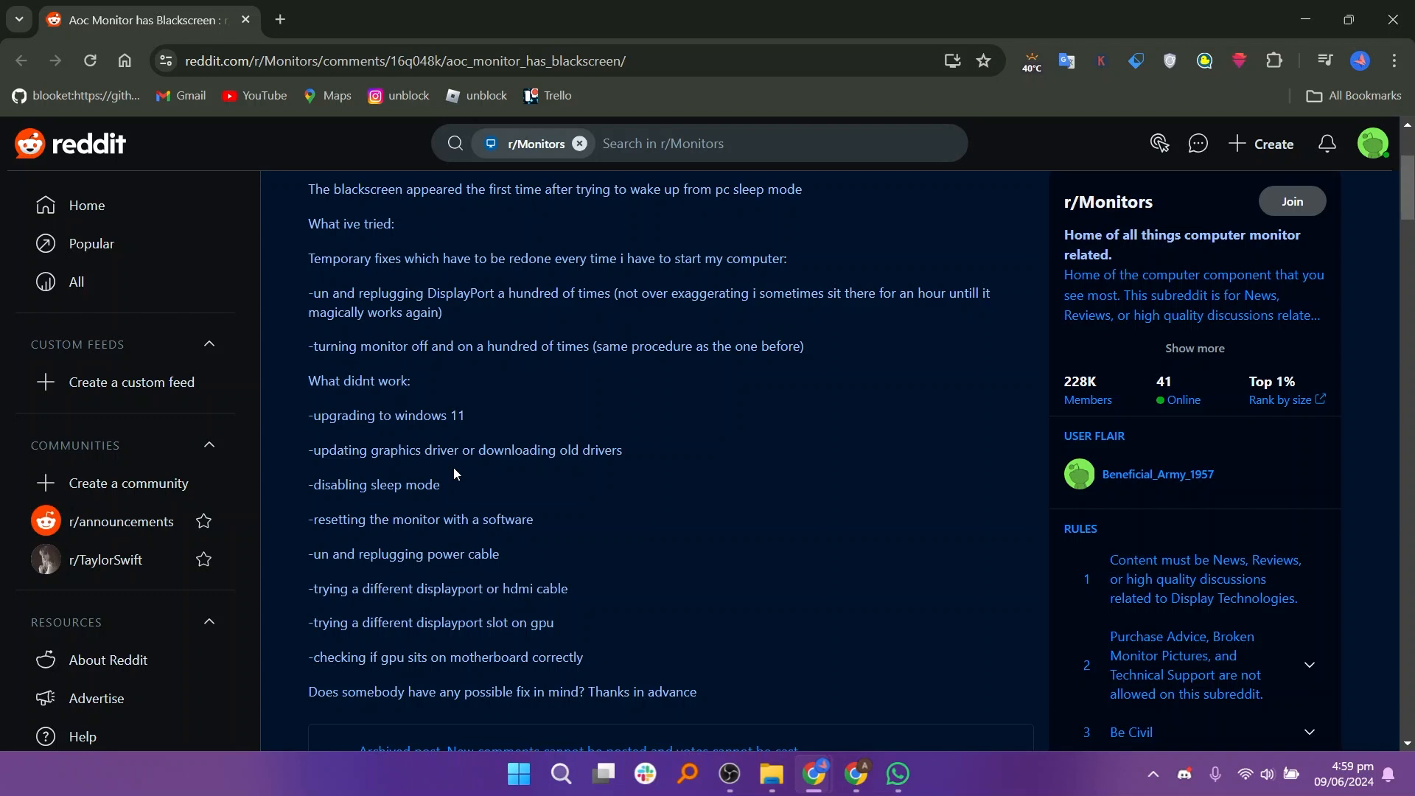
pyautogui.moveTo(498, 473)
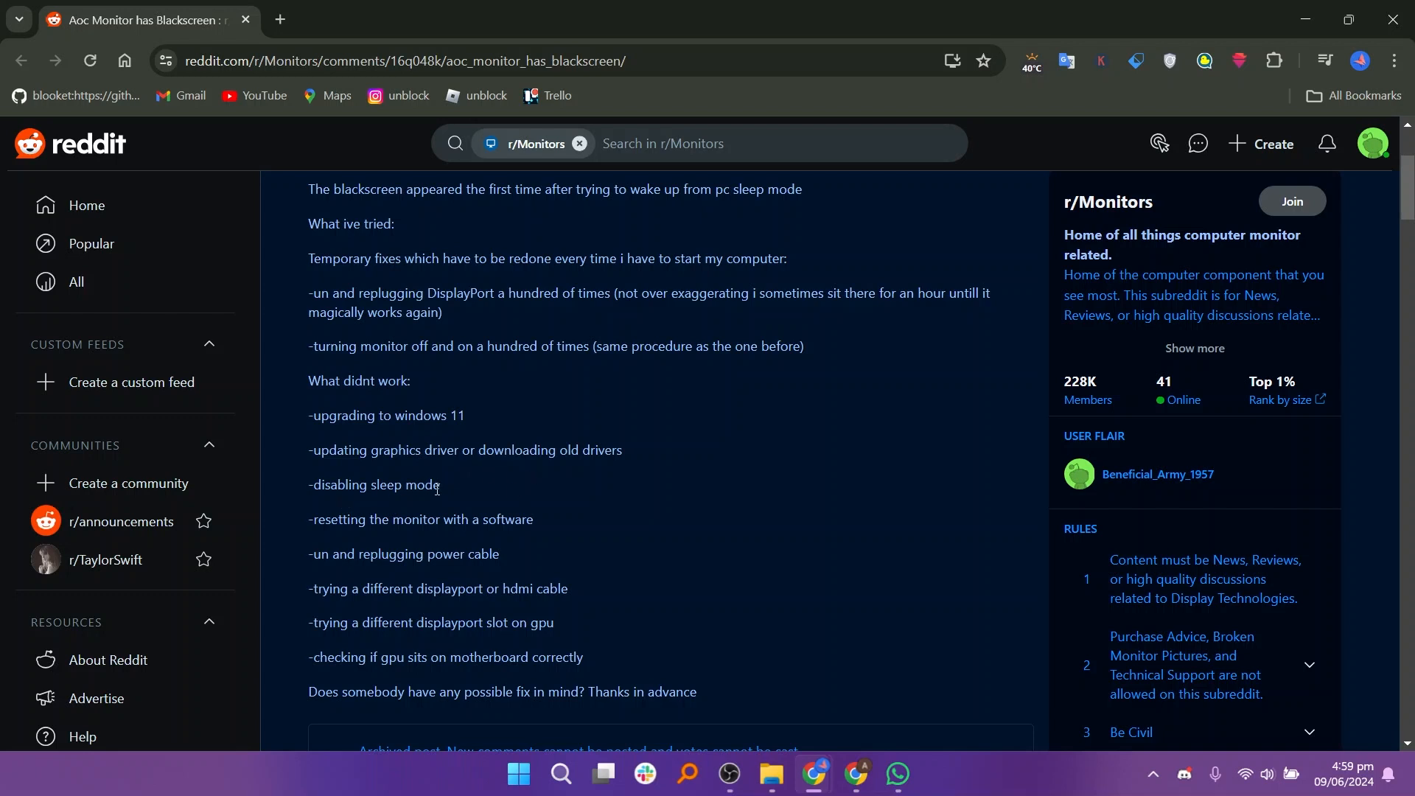
pyautogui.moveTo(501, 523)
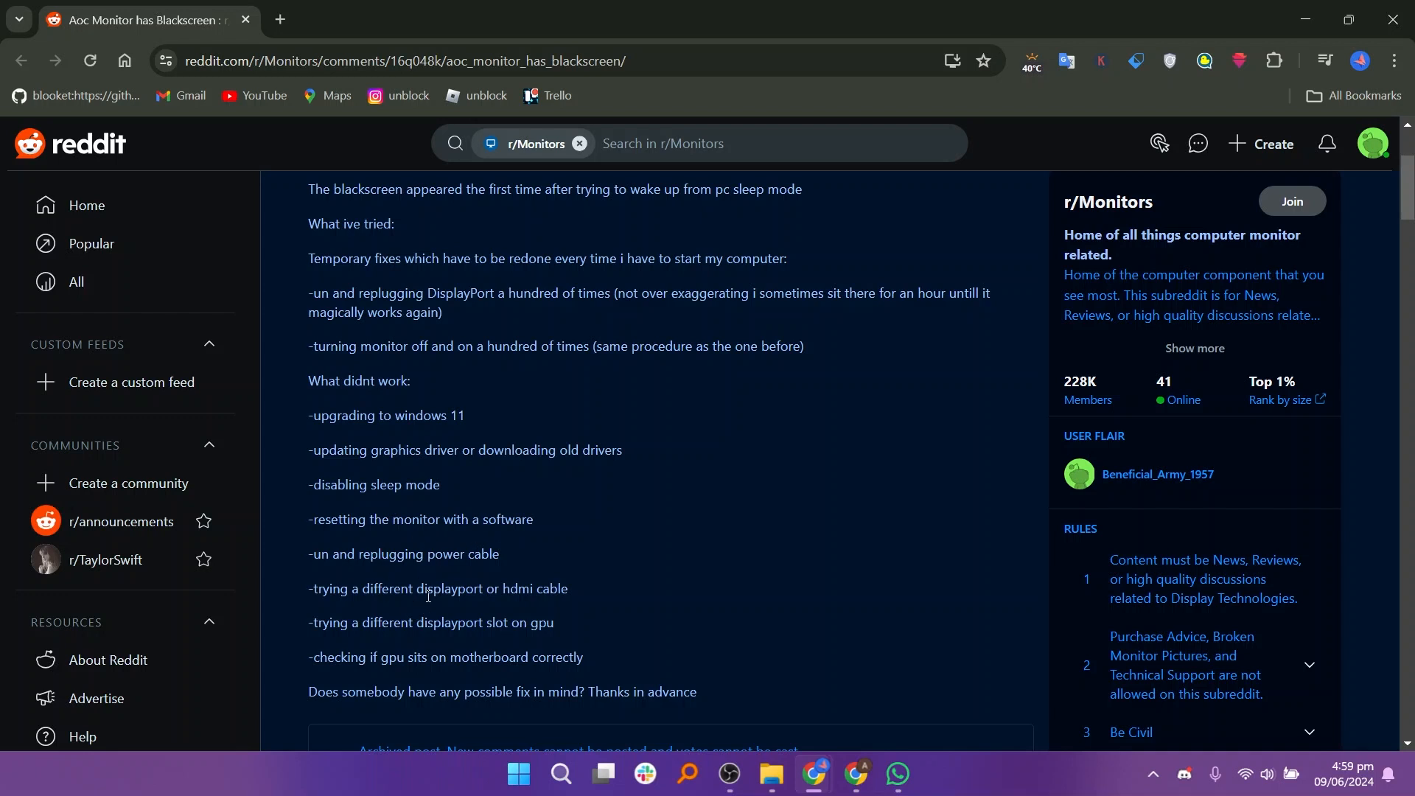
pyautogui.moveTo(439, 638)
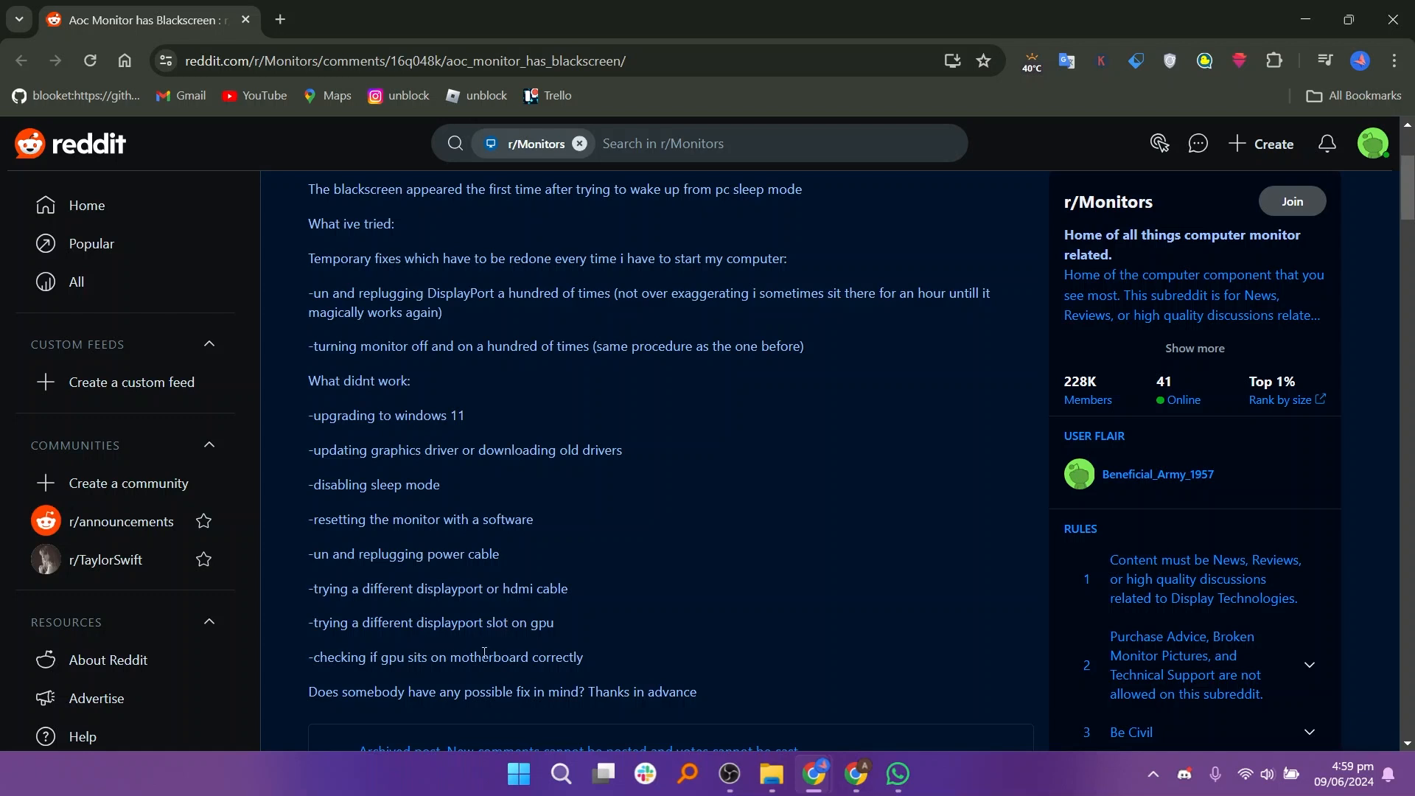
pyautogui.moveTo(613, 657)
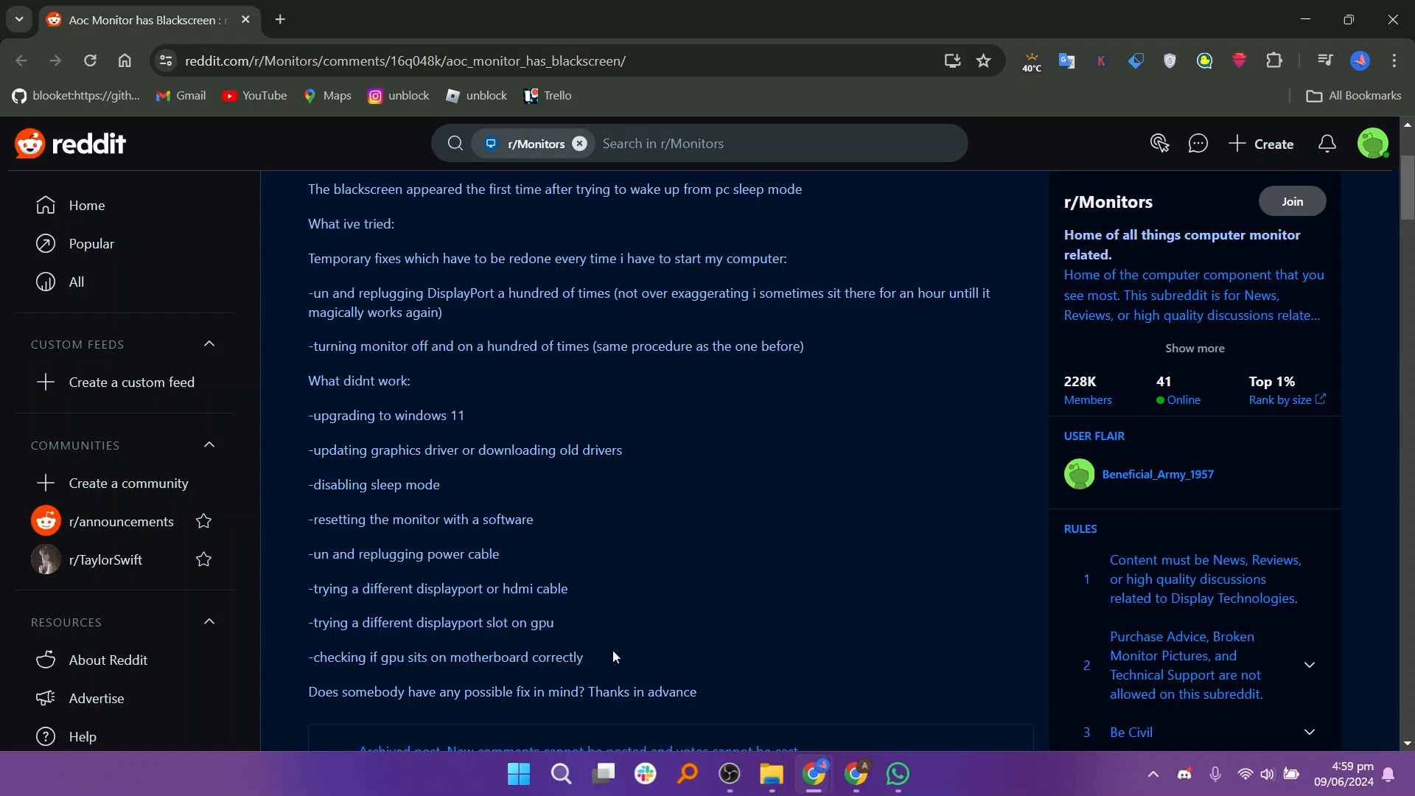
pyautogui.moveTo(618, 656)
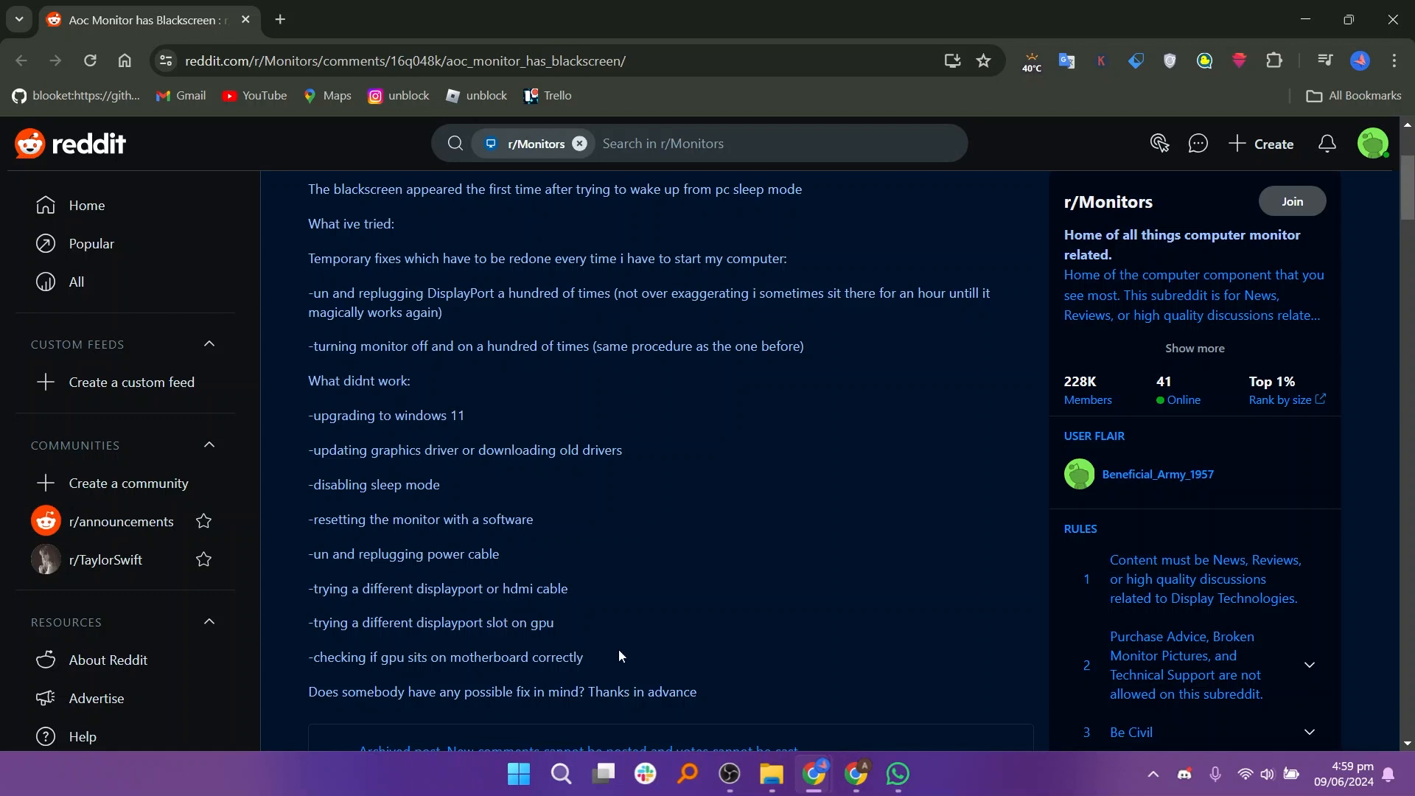